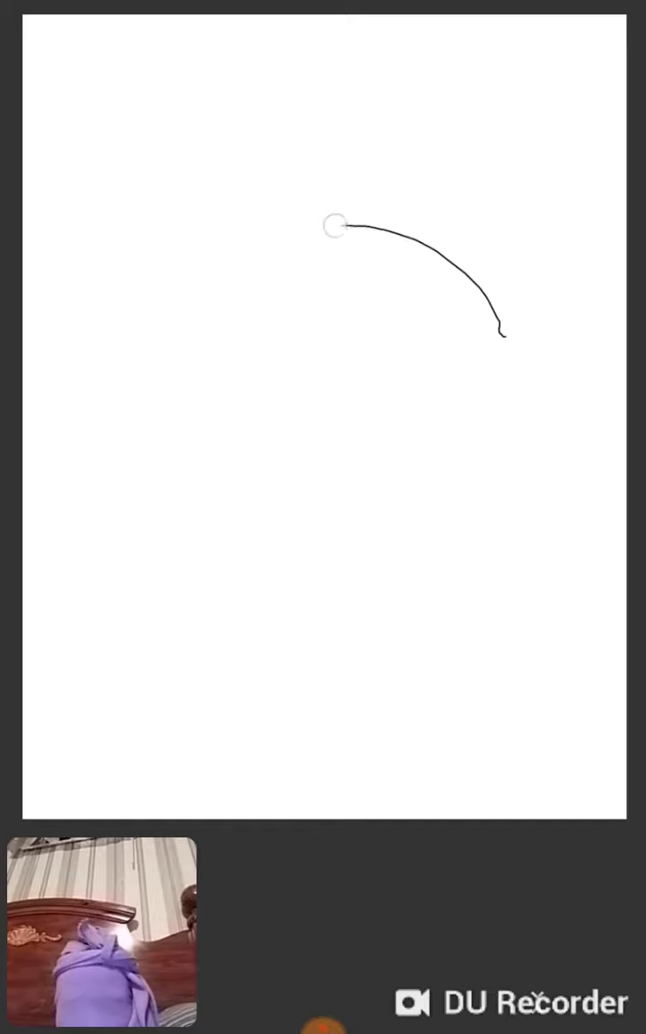
Draw a roughly circular head outline in black pen strokes, closing it on the right
drag(334, 228, 157, 373)
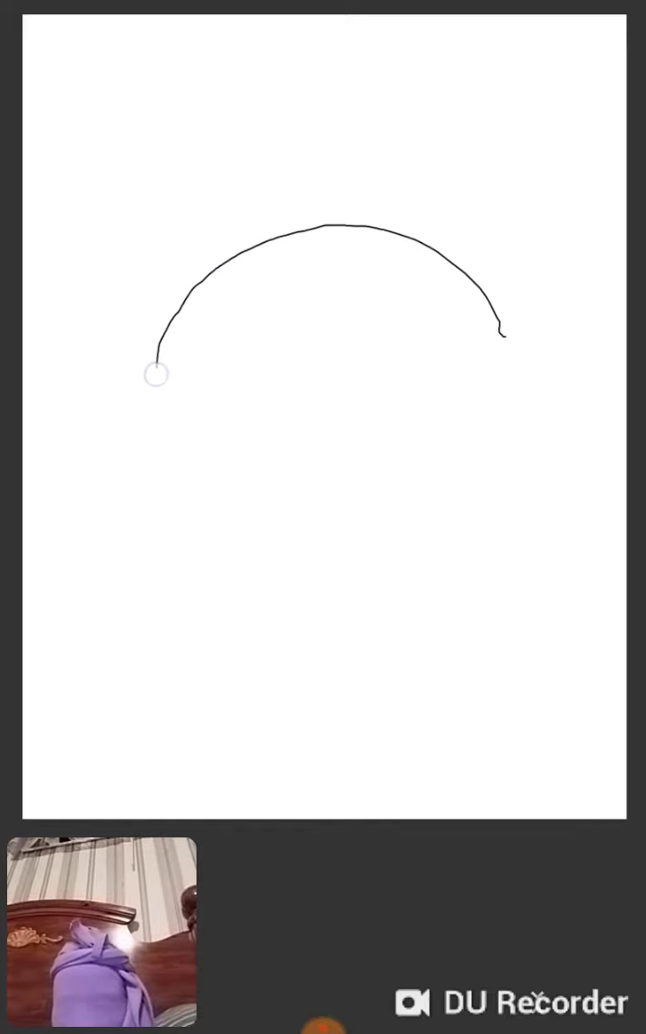
drag(158, 373, 152, 444)
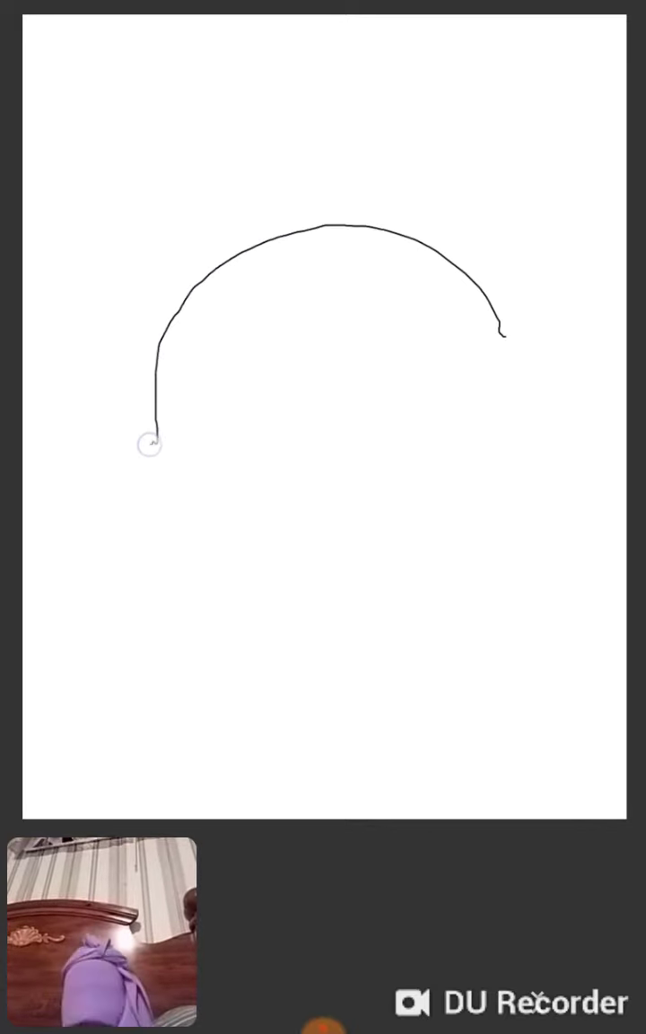
drag(152, 445, 336, 623)
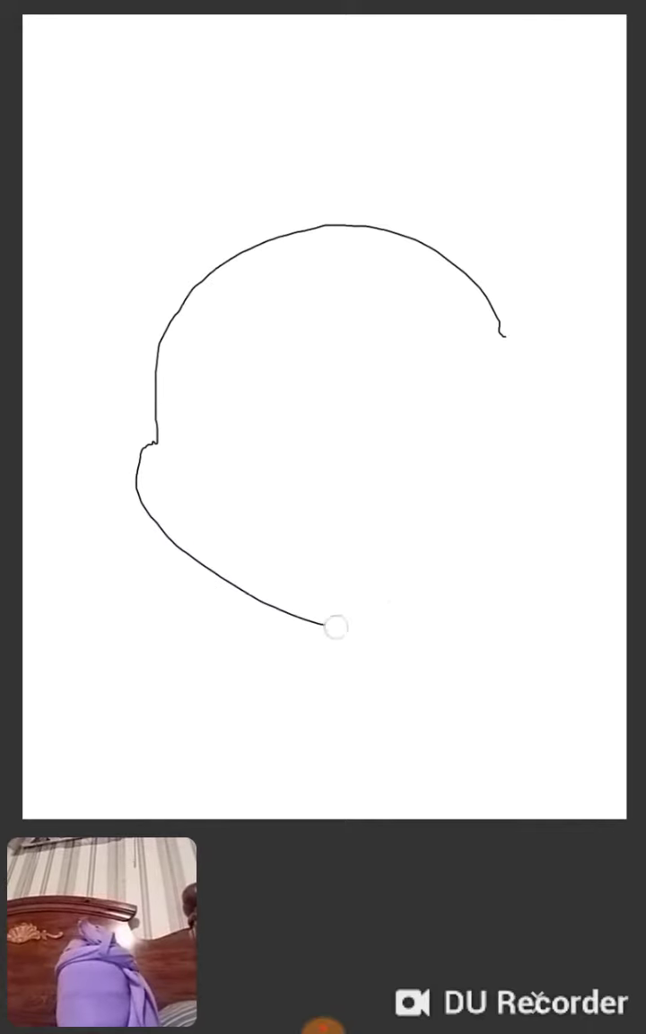
drag(334, 625, 534, 388)
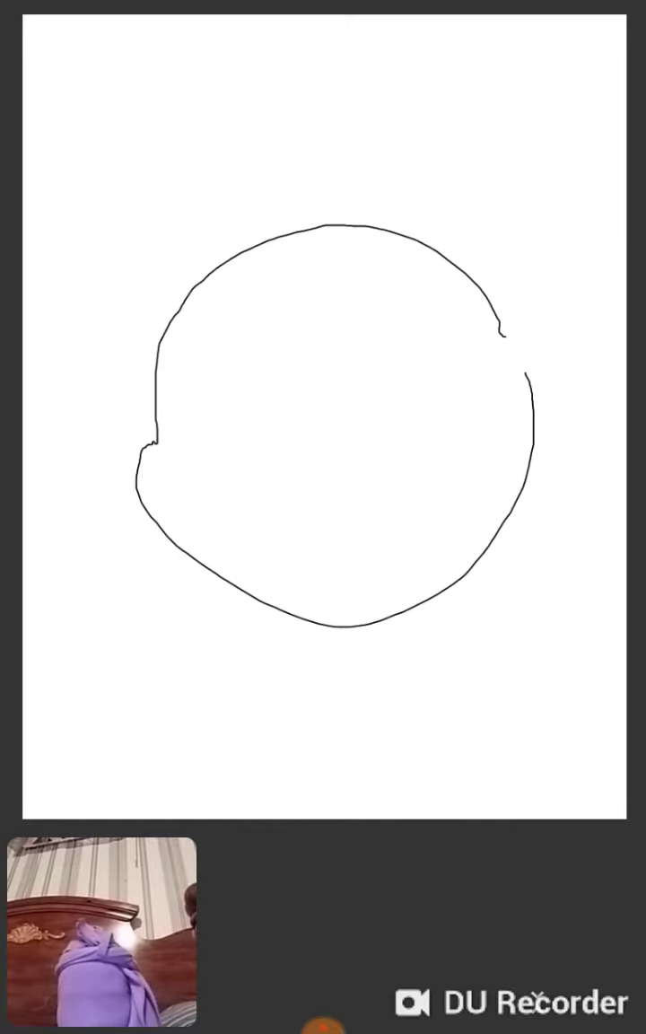
drag(320, 287, 330, 341)
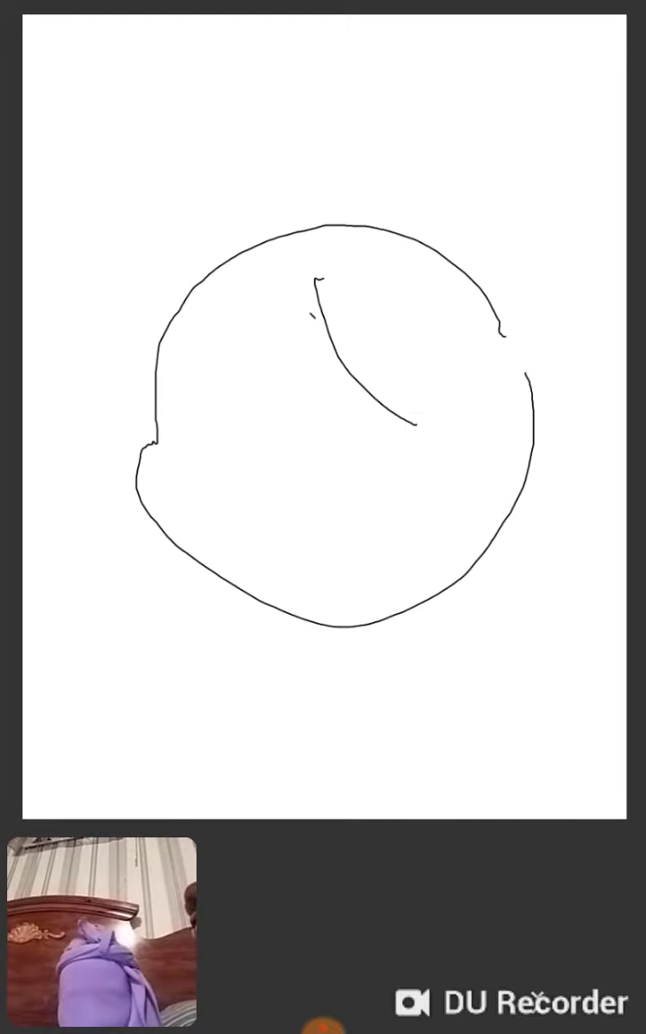
Add a hair line across the head and scribble the left and right eyes
drag(148, 368, 269, 332)
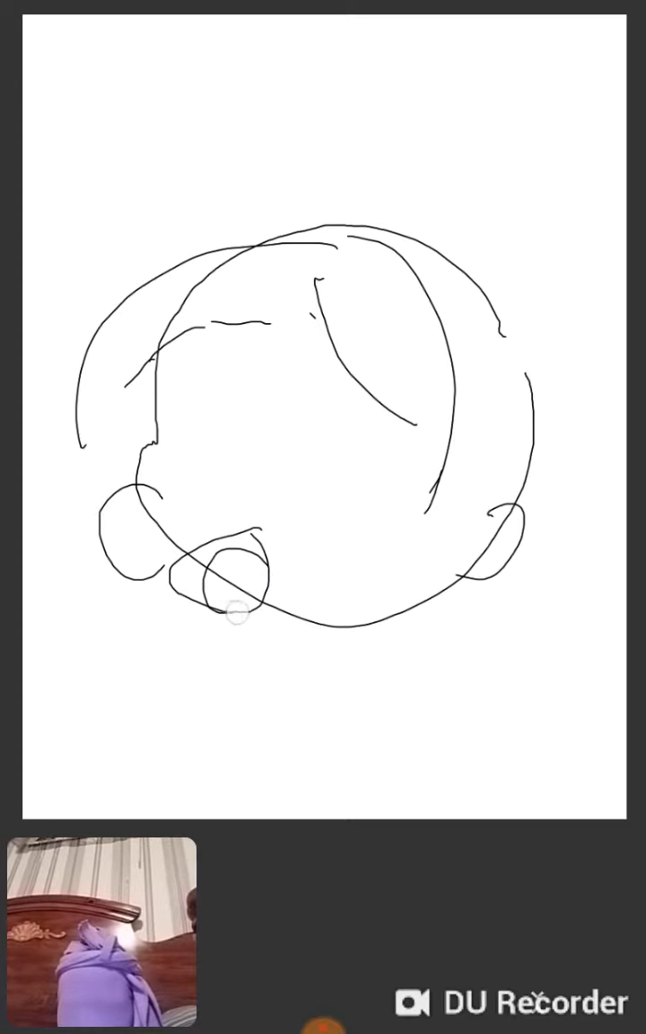
drag(224, 592, 242, 610)
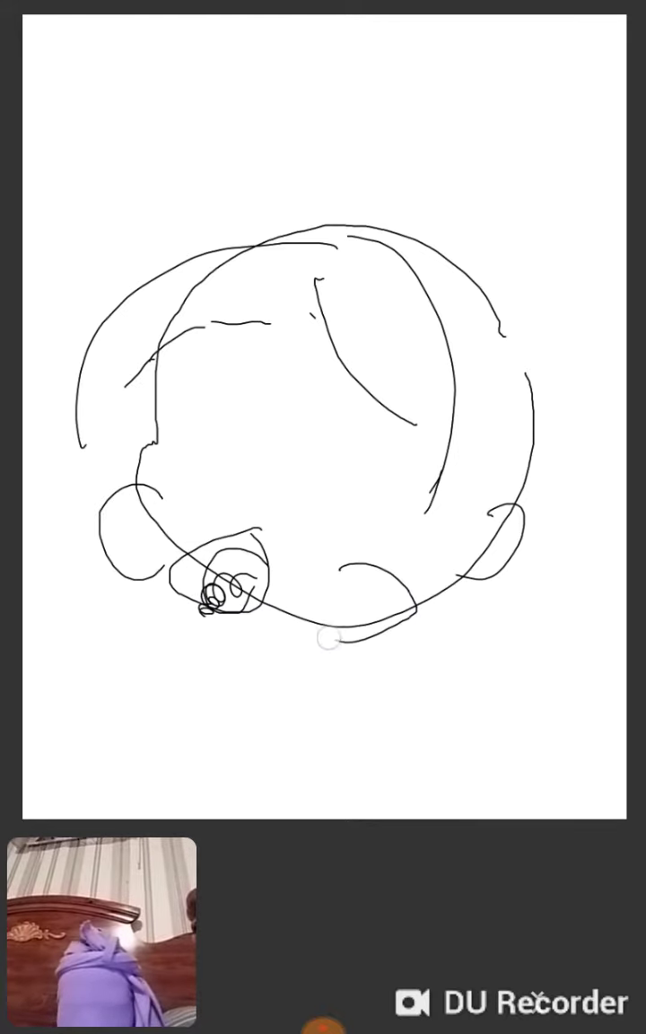
drag(345, 629, 348, 615)
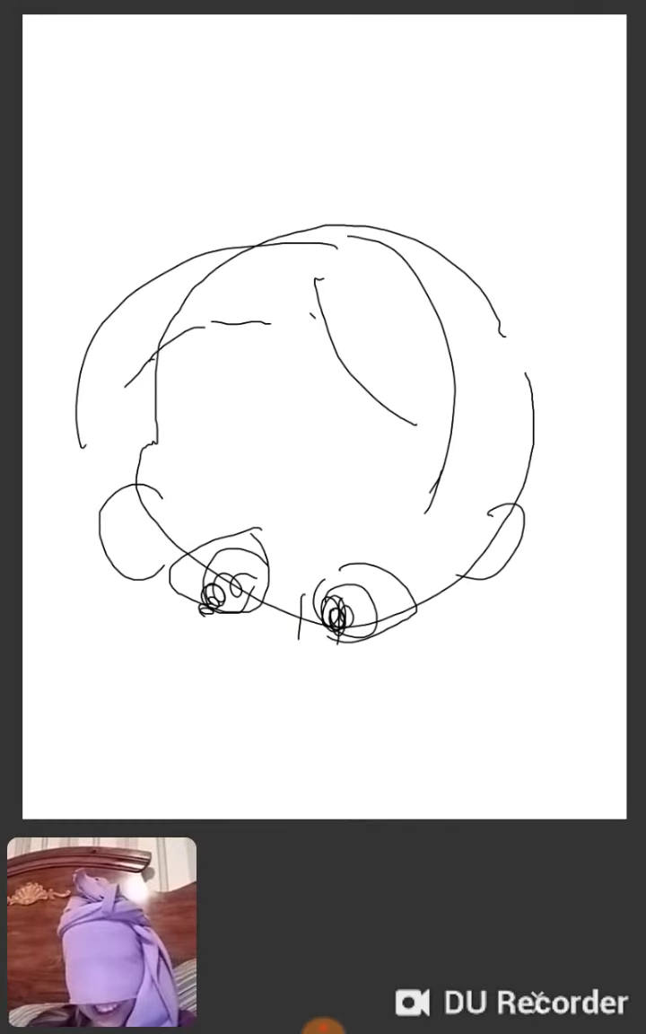
Draw the neck below the face and the right shoulder line
drag(287, 646, 318, 700)
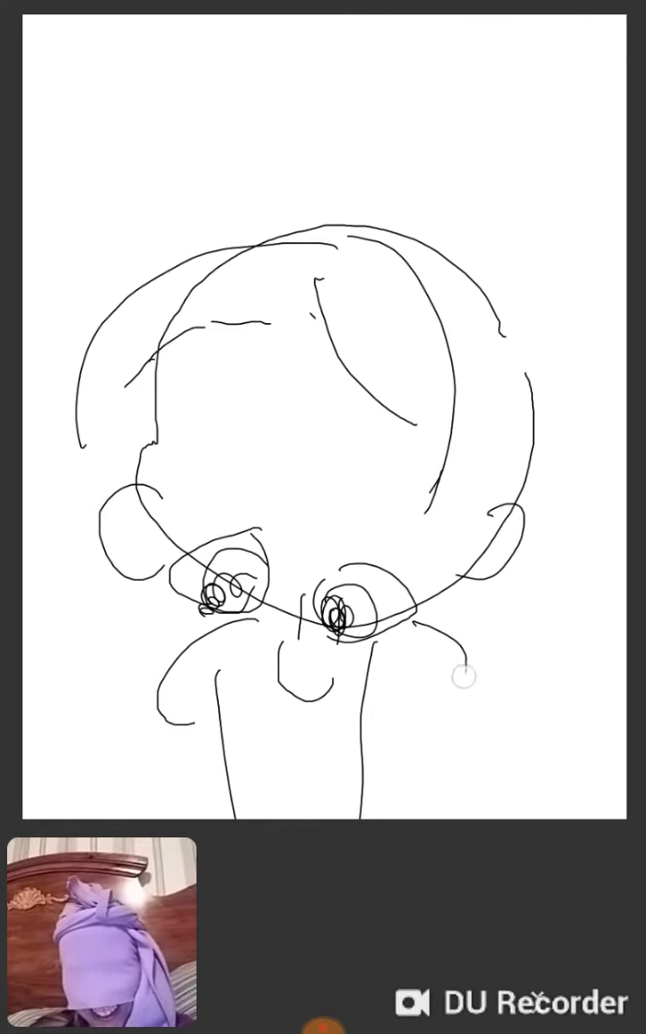
drag(457, 678, 511, 709)
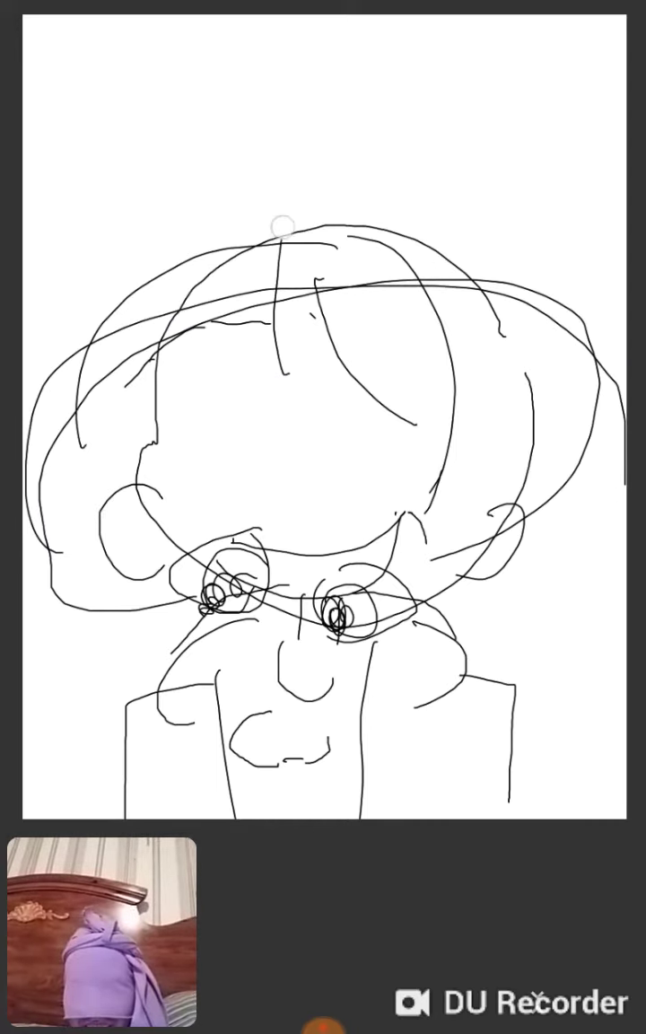
Draw the sombrero crown above the head
drag(278, 225, 440, 243)
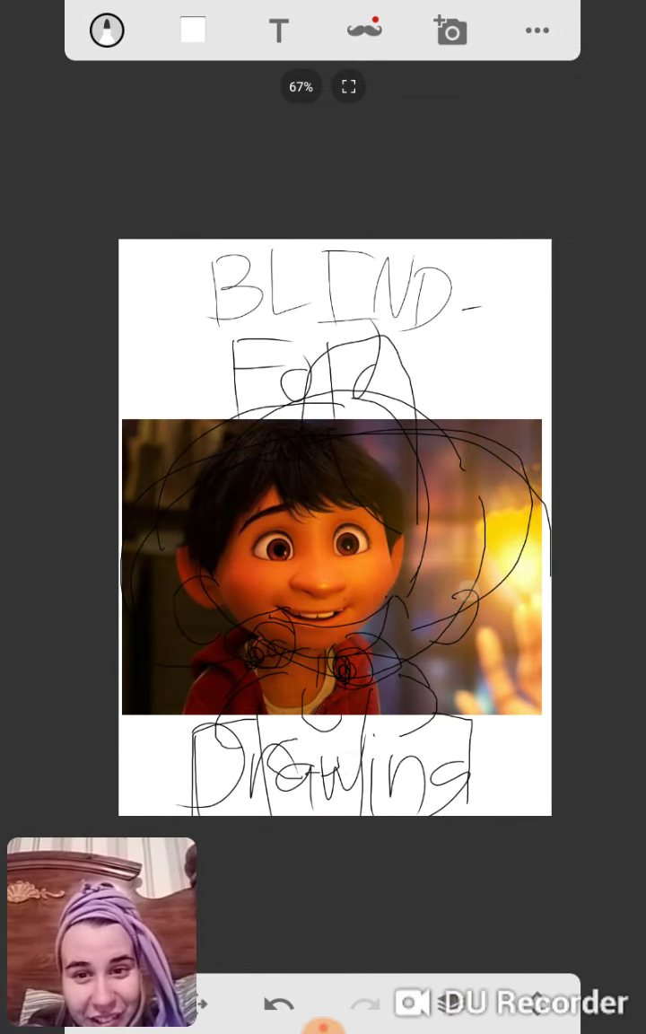
Shrink the reference photo and move it into the canvas's top-right corner
click(536, 30)
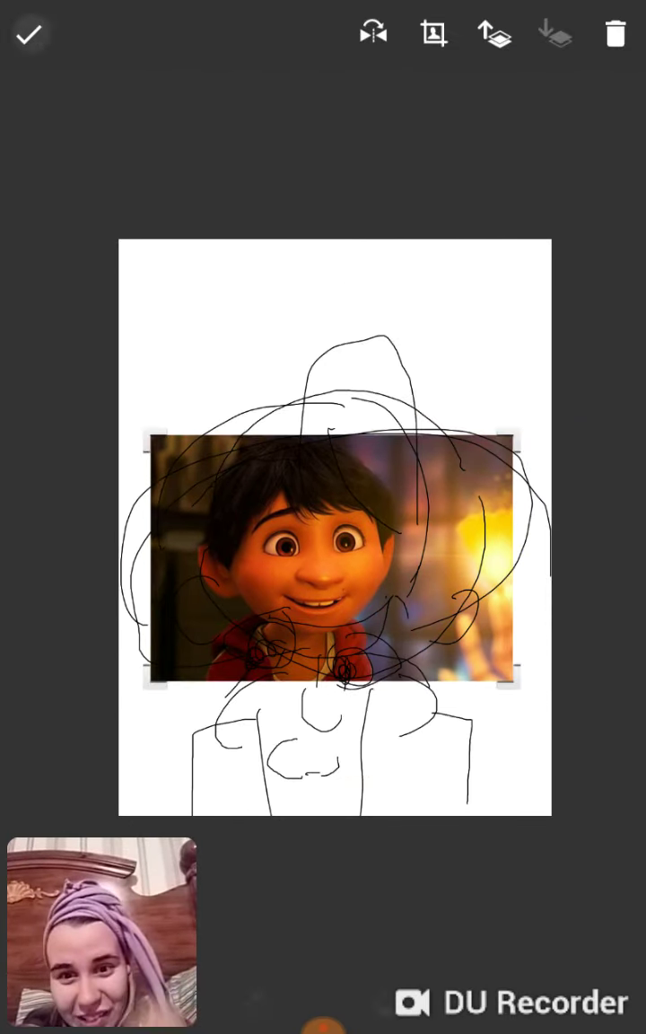
drag(336, 557, 440, 328)
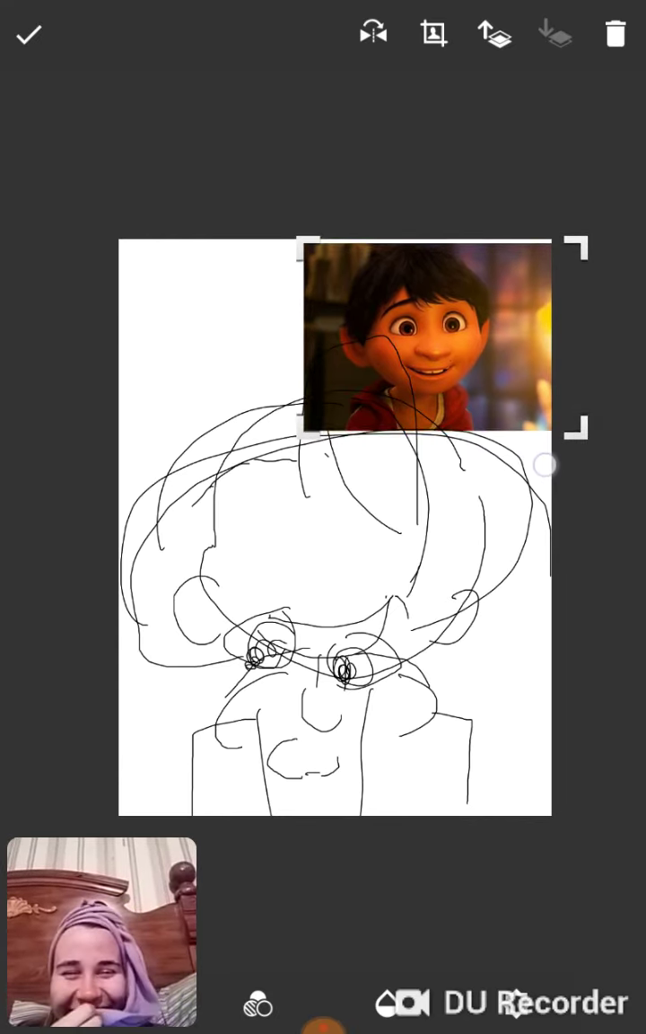
drag(437, 345, 395, 346)
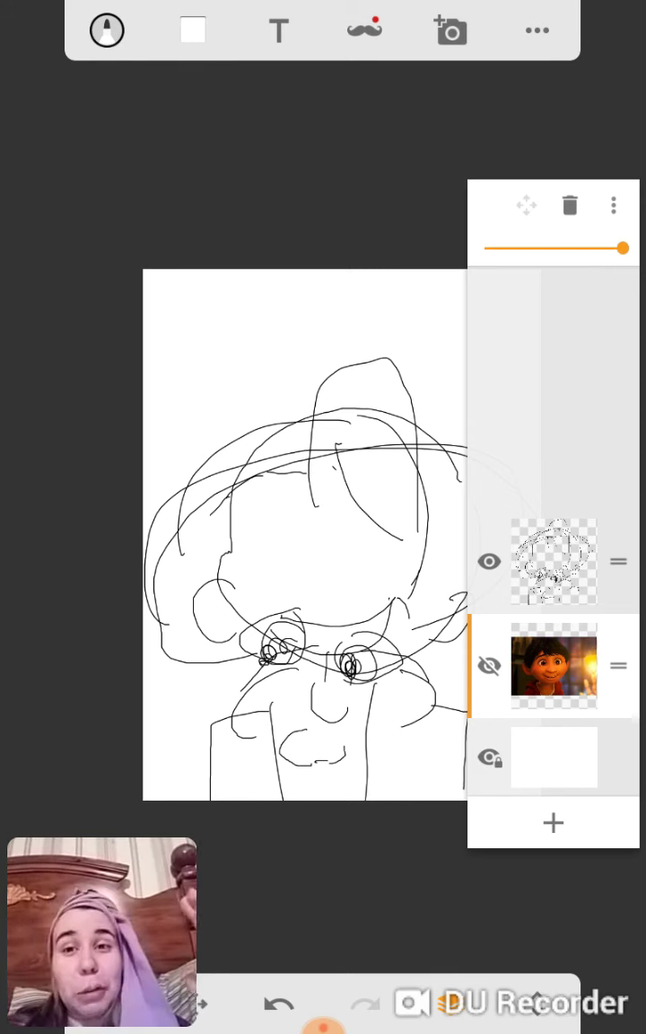
Hide the reference photo layer in the Layers panel
click(323, 1025)
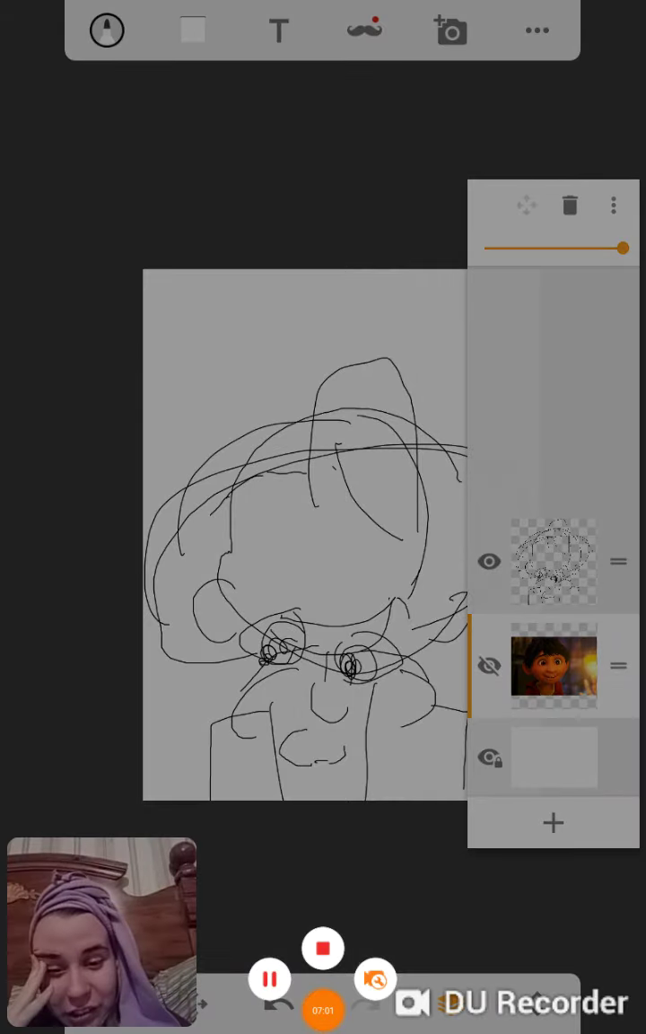